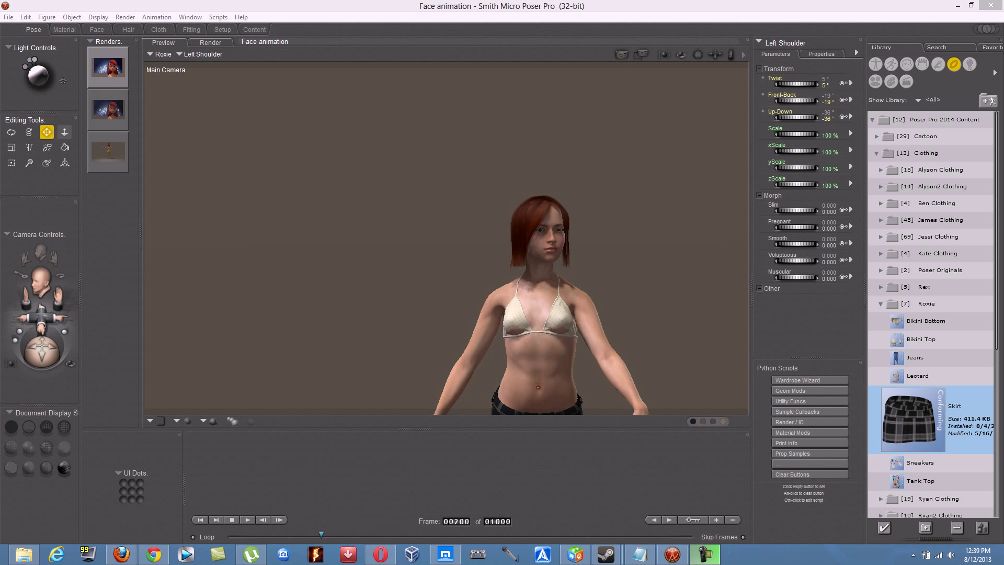
# Start importing a background picture via File > Import > Background Picture
pyautogui.click(8, 8)
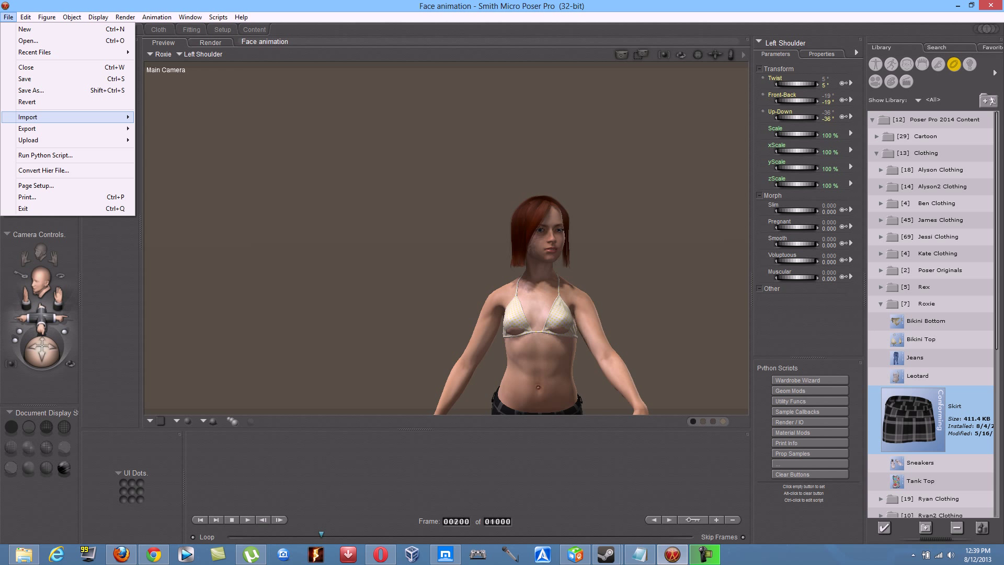
pyautogui.click(27, 117)
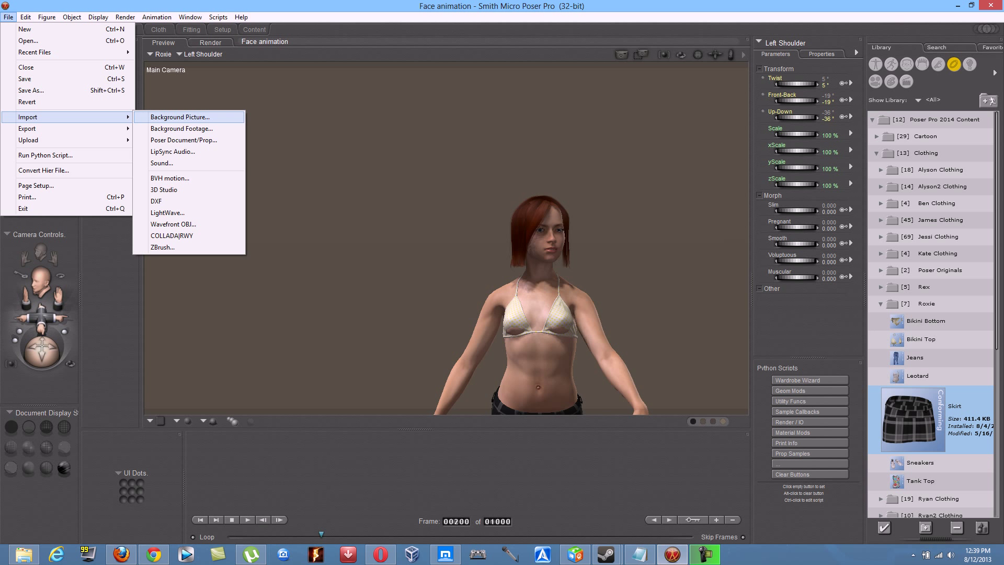
pyautogui.click(179, 117)
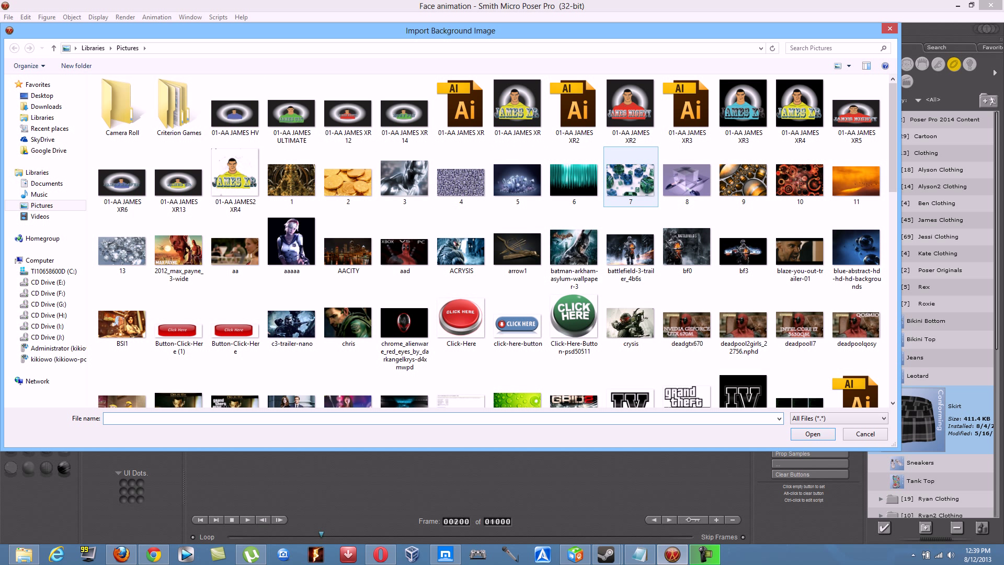
# Load the orange sky image '11' from Pictures as the background behind Roxie
pyautogui.click(573, 180)
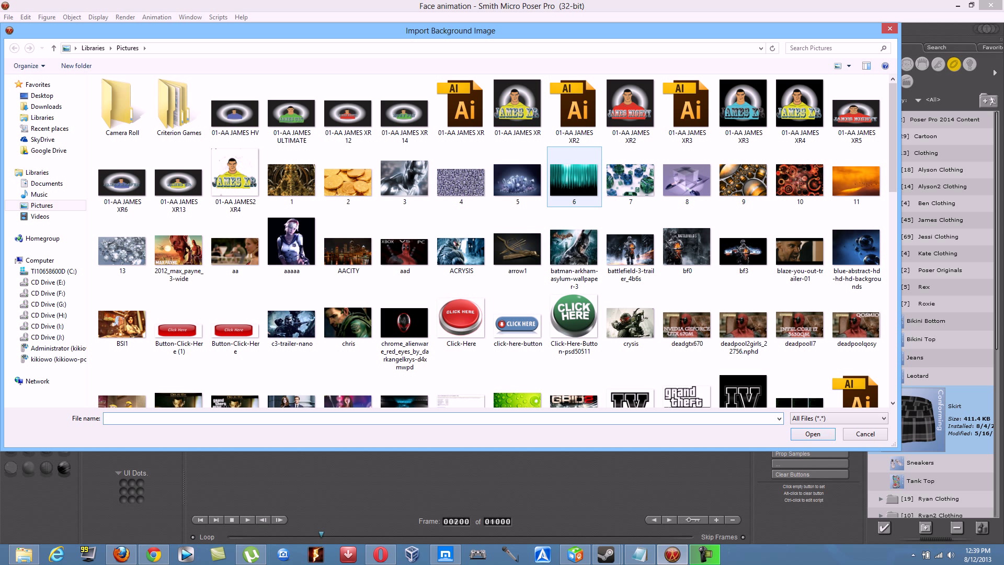
pyautogui.click(517, 180)
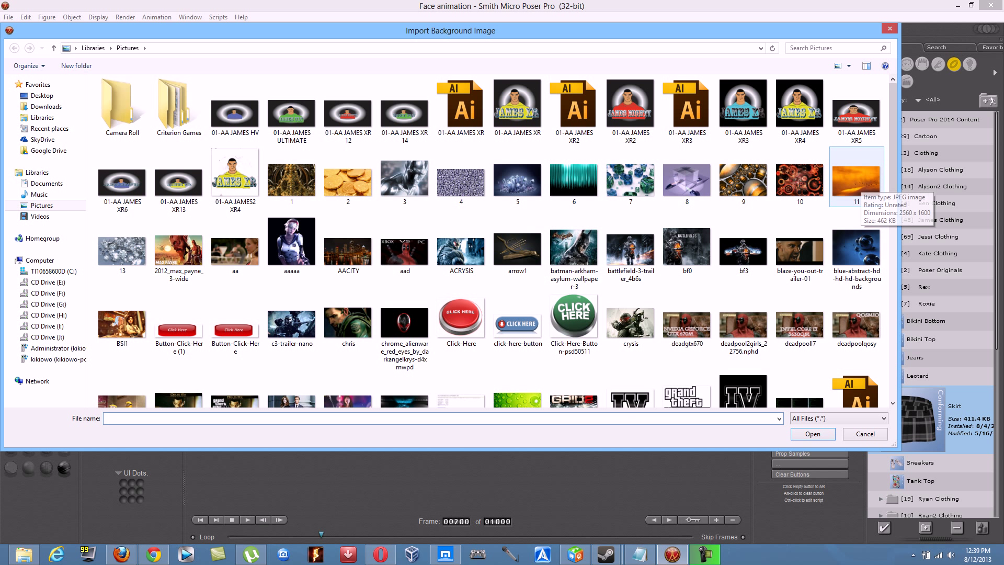
pyautogui.click(856, 176)
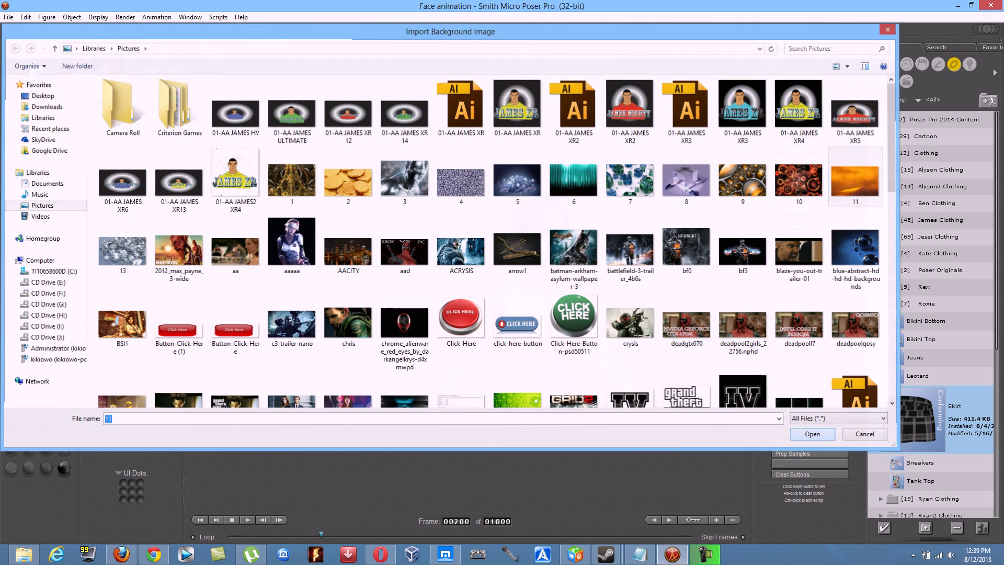
pyautogui.click(812, 434)
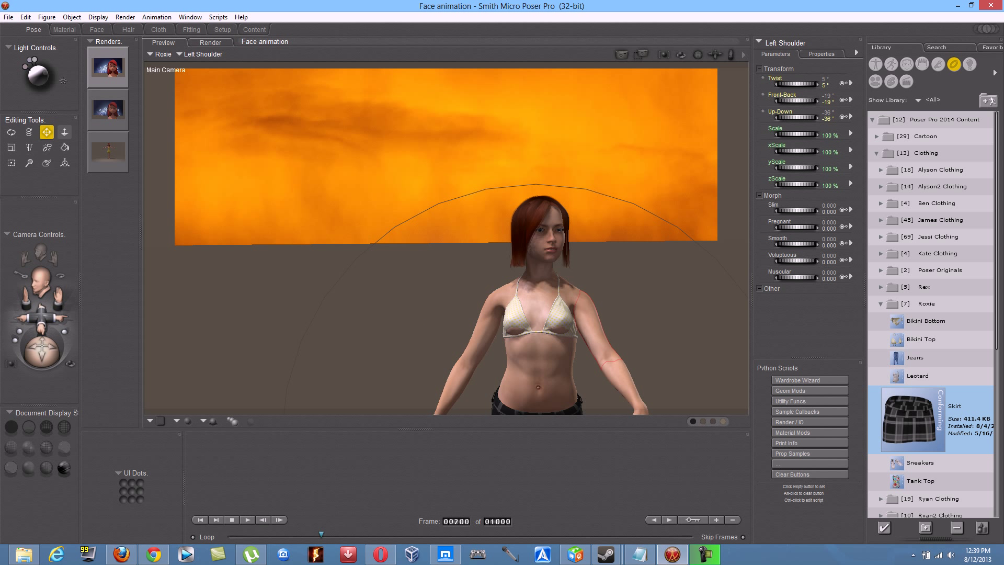